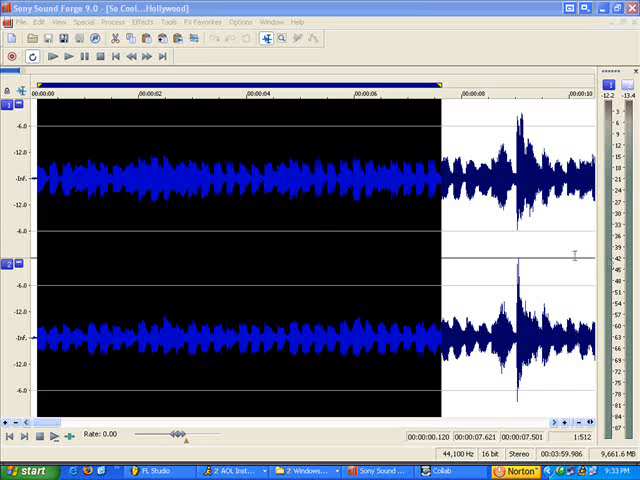
mouse_move(492, 256)
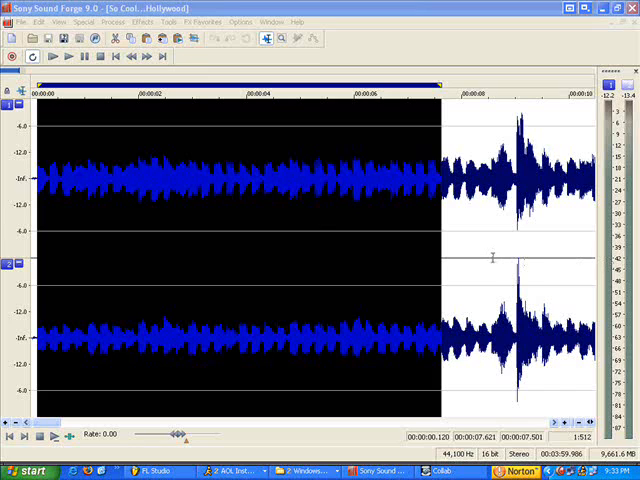
mouse_move(360, 276)
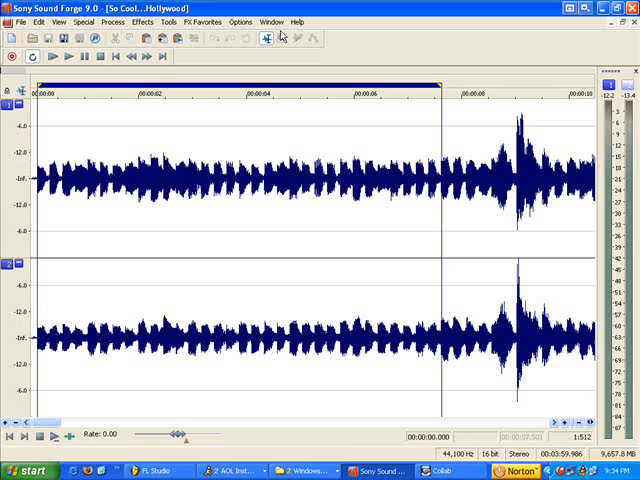
mouse_move(420, 100)
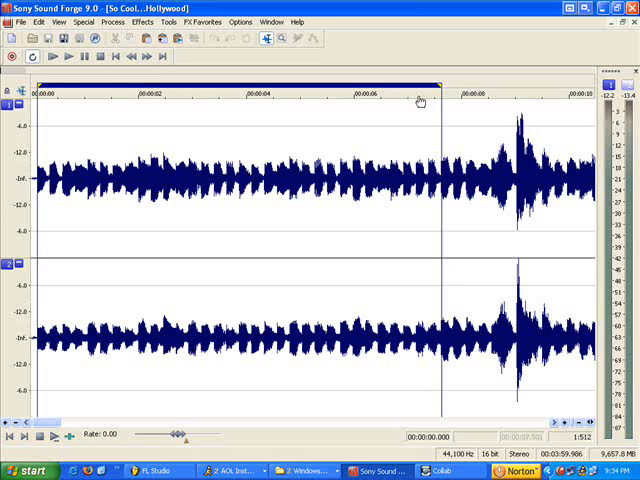
mouse_move(236, 100)
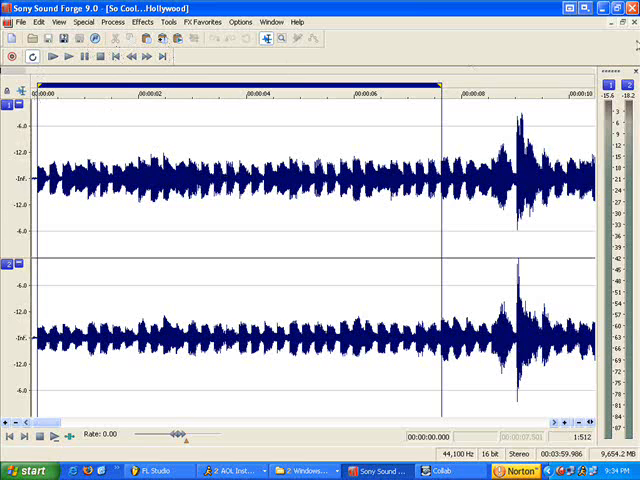
mouse_move(406, 112)
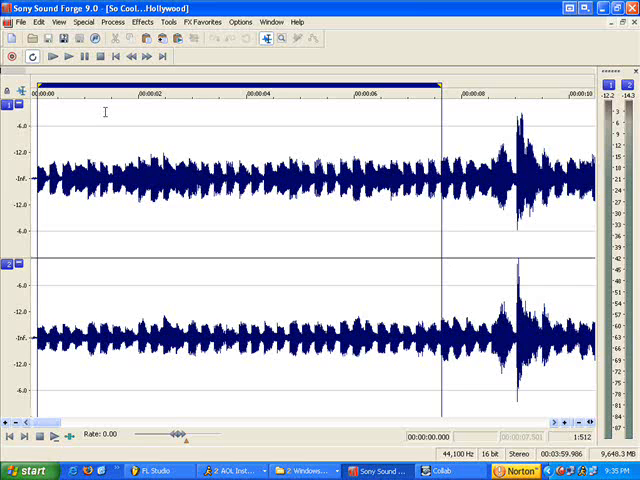
mouse_move(616, 24)
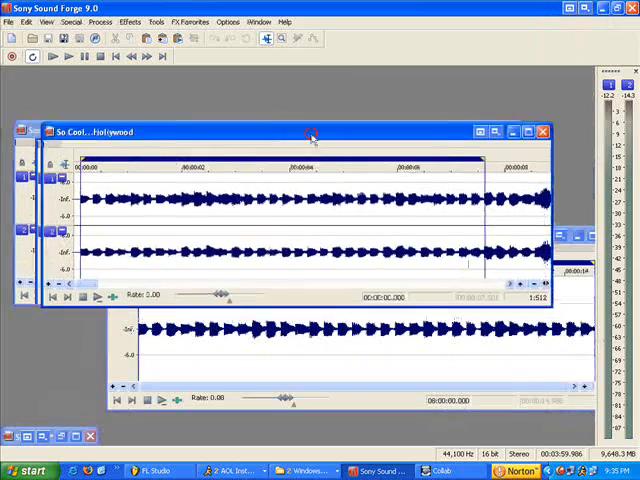
Move the vocal recording's window aside so part of the waveform can be selected.
left_click_drag(310, 136, 336, 158)
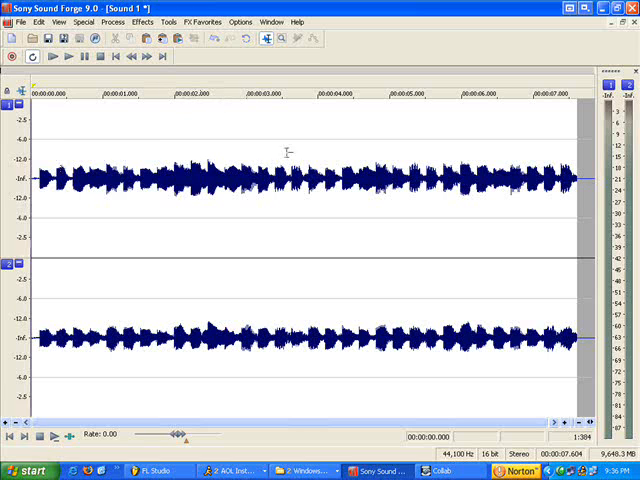
mouse_move(130, 126)
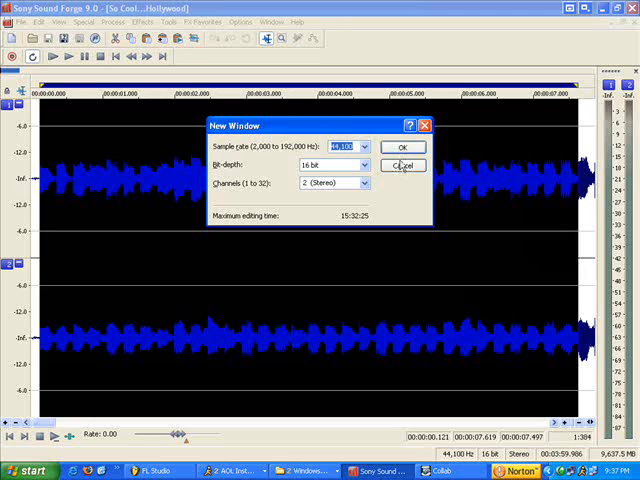
Create the new stereo file Sound 4 and paste the copied vocal stretch into it.
left_click(404, 148)
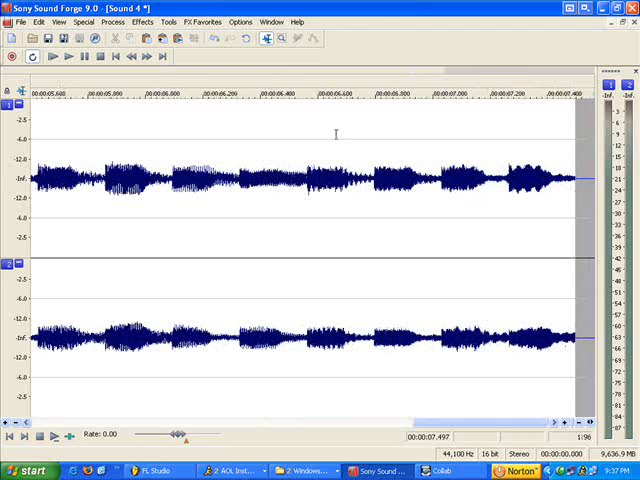
left_click(40, 56)
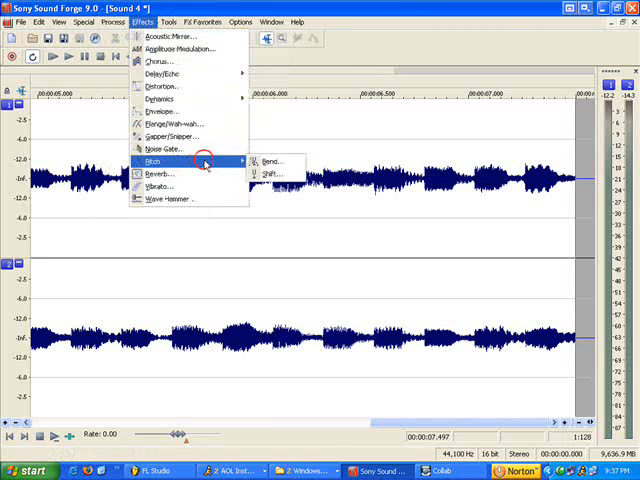
mouse_move(272, 176)
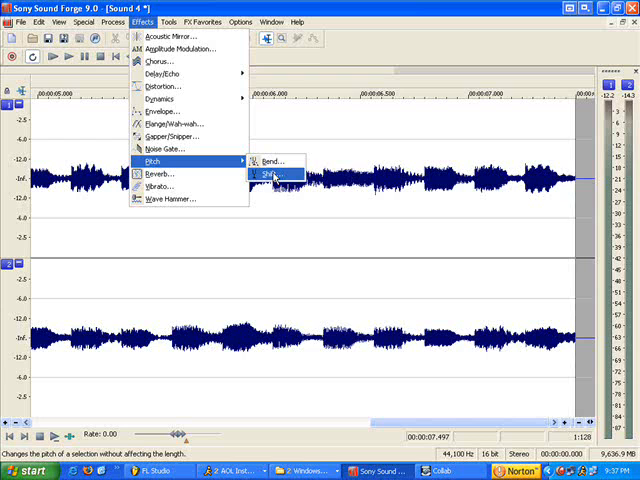
Shift Sound 4's pitch down 12 semitones, previewing before applying it.
left_click(272, 174)
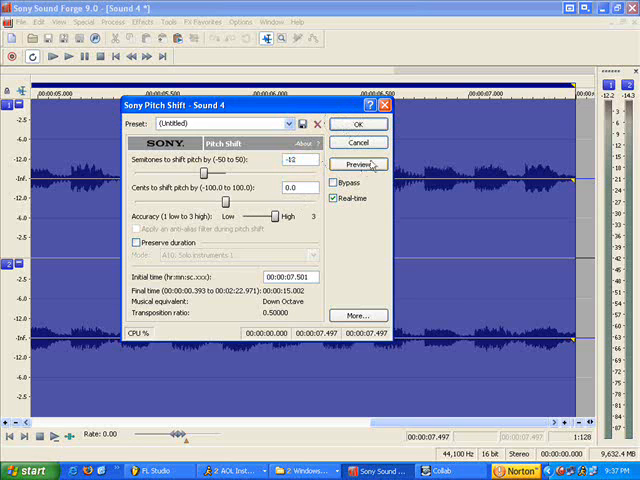
left_click(358, 164)
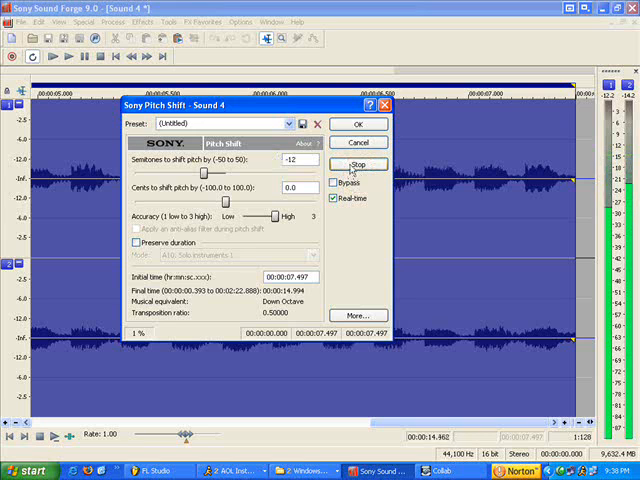
left_click(372, 124)
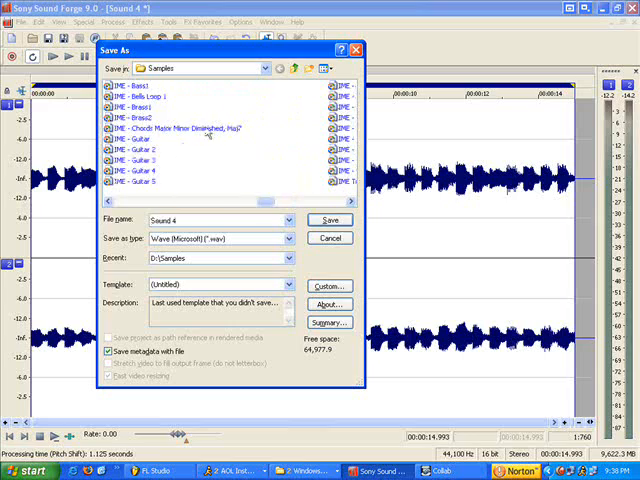
Save the clip as the Wave file Sound4 in the Samples folder.
scroll("down", 3)
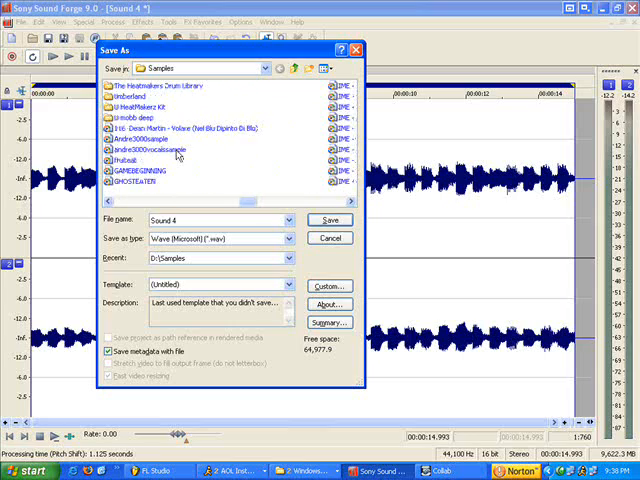
left_click(156, 472)
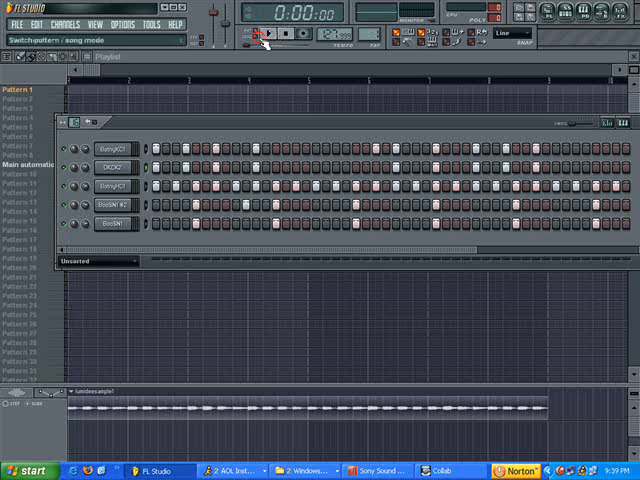
Bring up the FL Studio beat project's browser of drum samples.
left_click(264, 40)
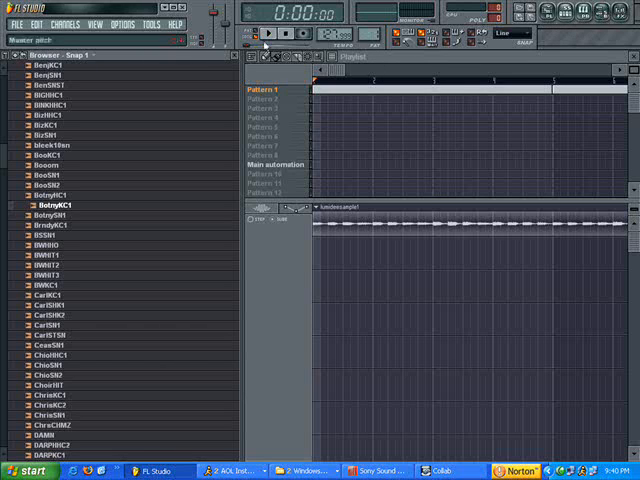
Scroll through the Browser's sample packs to review the drum sounds.
scroll("up", 3)
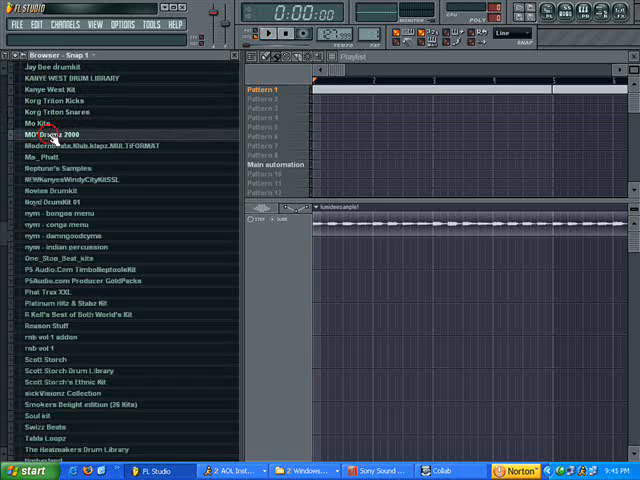
scroll("down", 3)
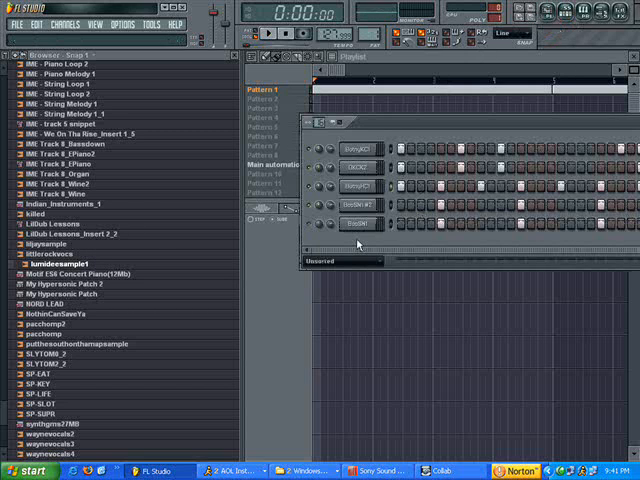
Hide the Browser and Step Sequencer and show an empty Piano Roll for a channel.
left_click(362, 224)
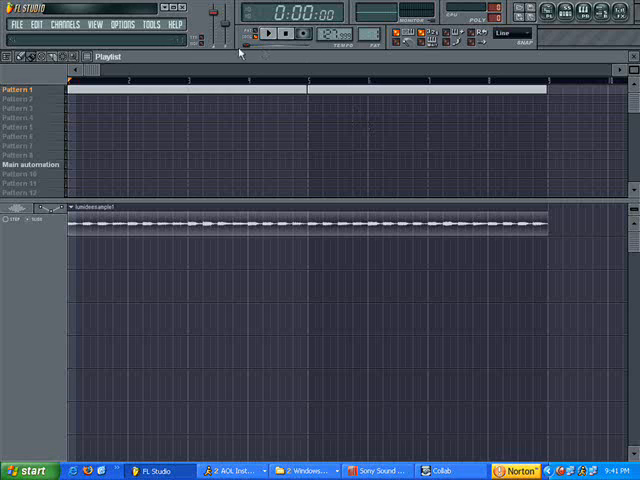
left_click(262, 36)
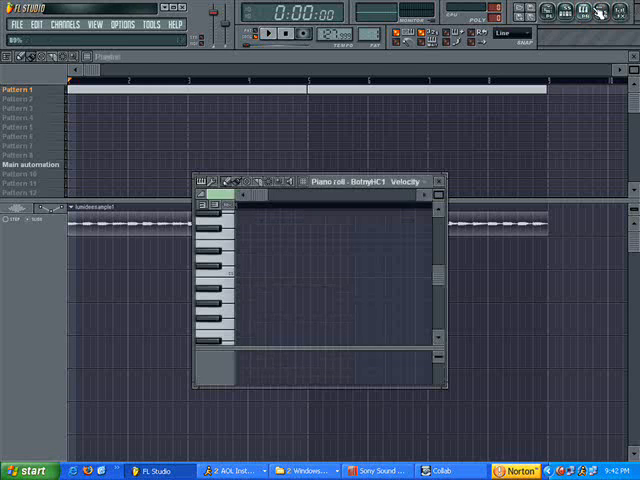
Close the Piano Roll and choose File > Open, raising the save-changes prompt.
left_click(438, 180)
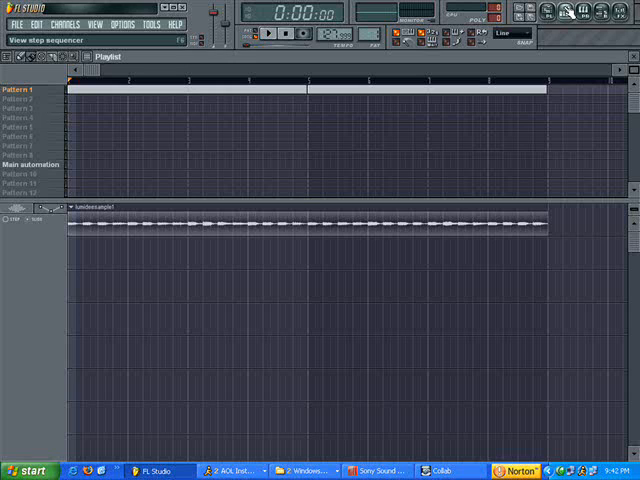
left_click(294, 36)
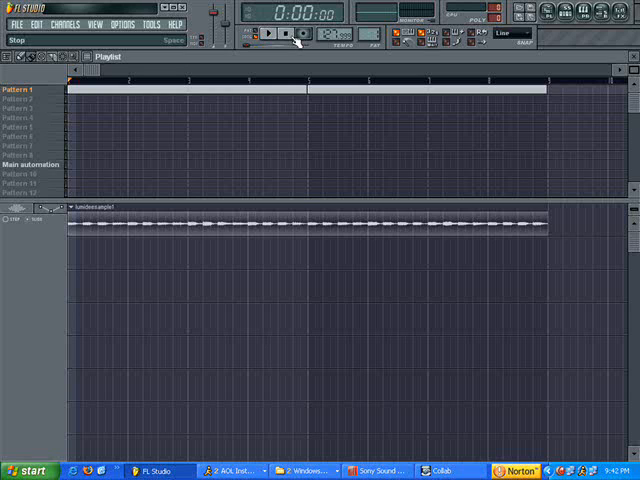
mouse_move(300, 38)
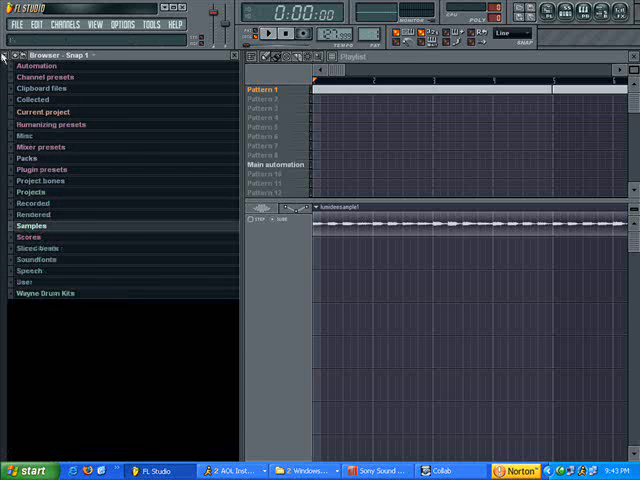
mouse_move(90, 148)
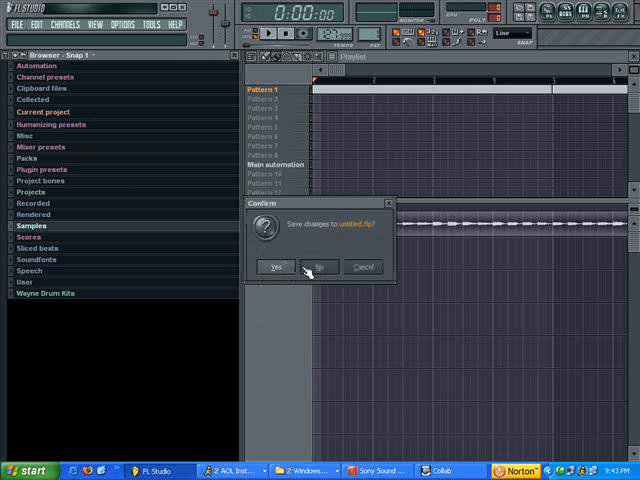
Discard the untitled file, load the vocal-clip project and mark its opening bars.
left_click(320, 268)
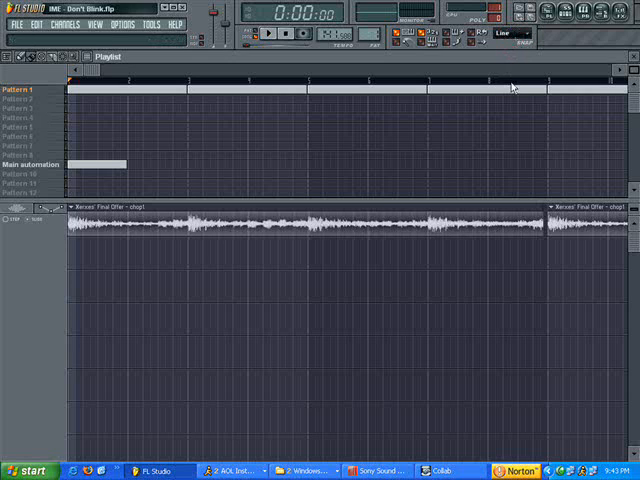
left_click(510, 32)
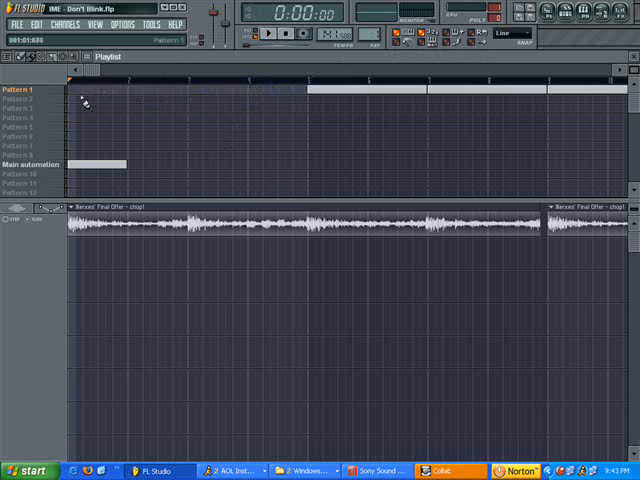
left_click_drag(184, 90, 316, 90)
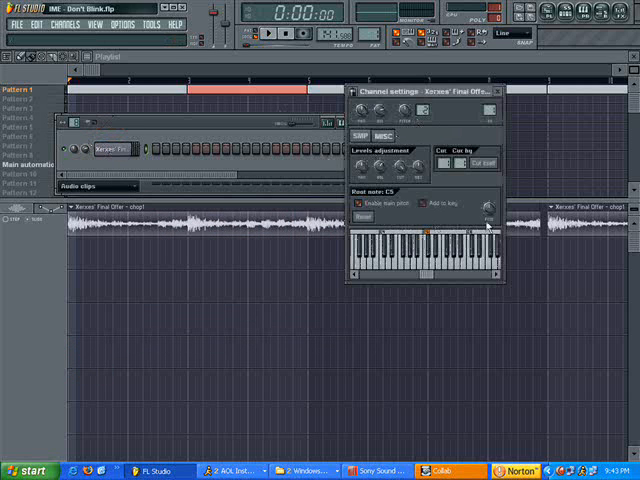
View the clip's SMP settings and Fruity Soft Clipper mixer insert, then play and stop the song.
left_click(358, 136)
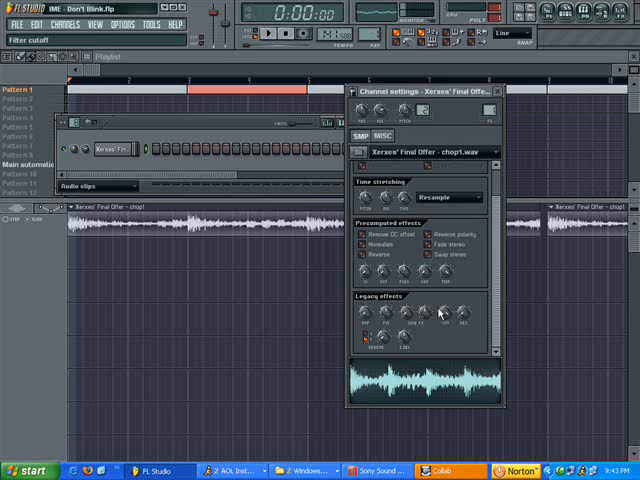
left_click(602, 12)
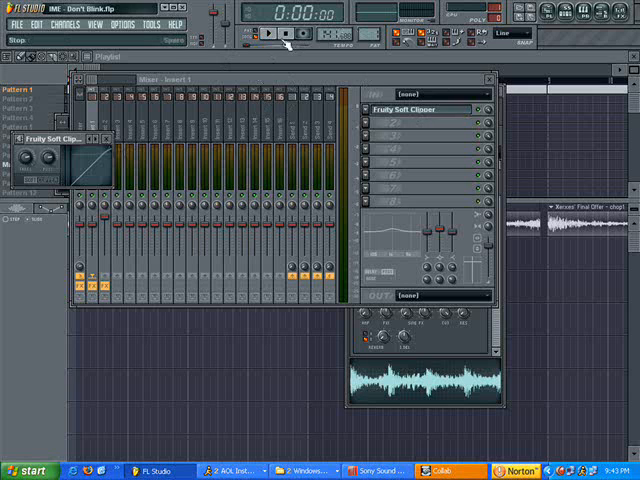
left_click(264, 38)
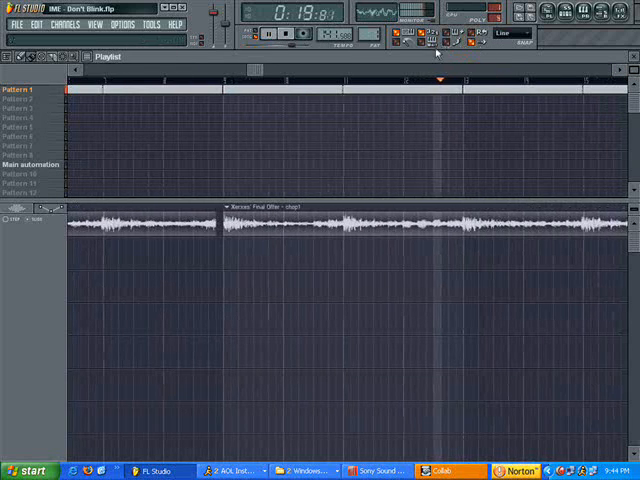
left_click(264, 36)
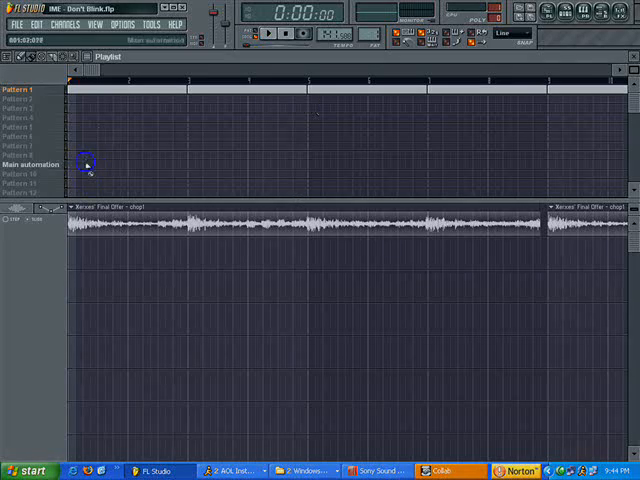
Stop playback and select another pattern in the playlist's pattern list.
left_click(18, 164)
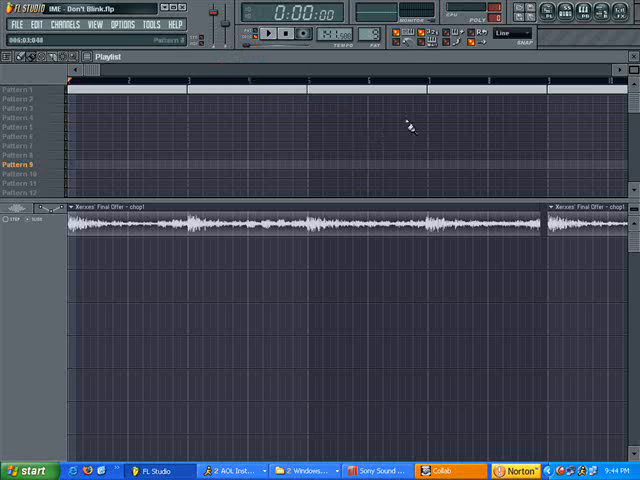